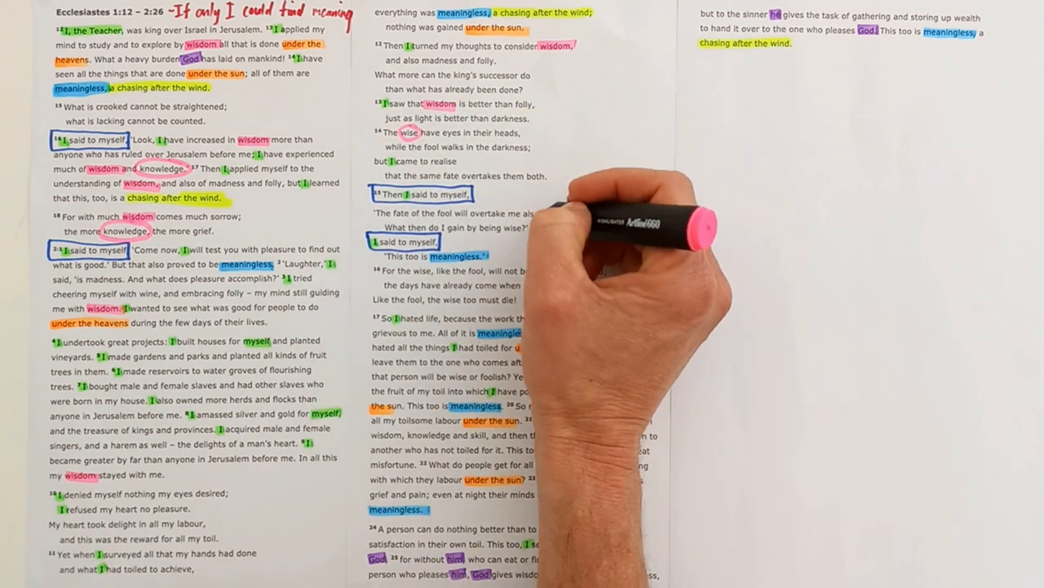
pyautogui.moveTo(449, 330)
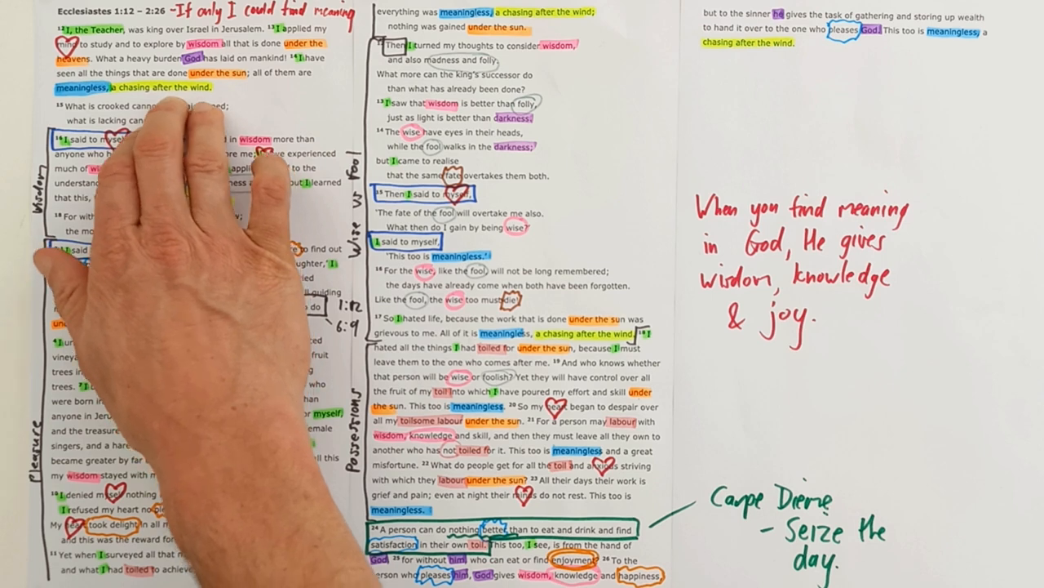
pyautogui.moveTo(392, 490)
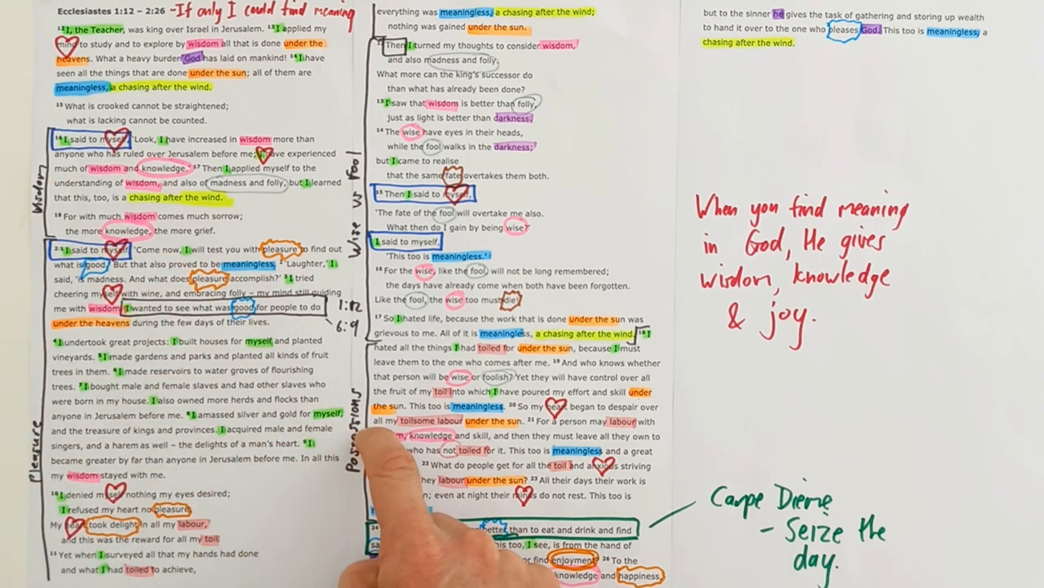